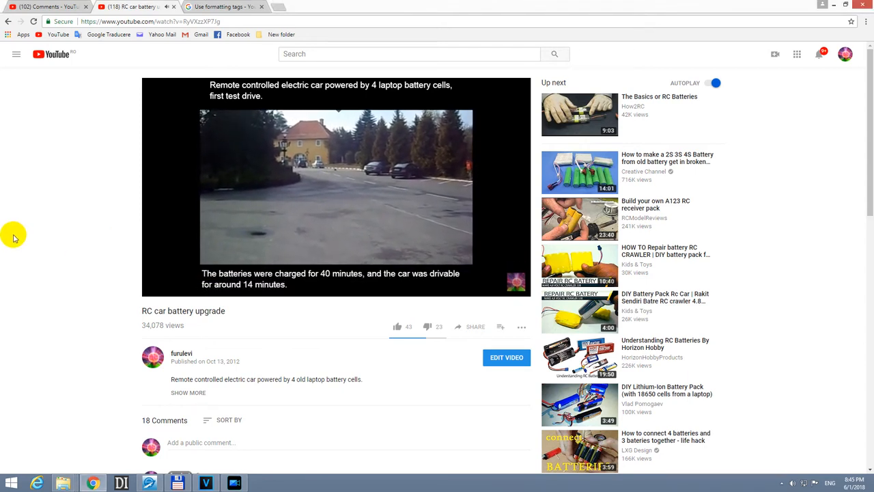
Watch the black-barred RC car video, then bring up the 'Use formatting tags' help article
{"action": "left_click", "coordinate": [171, 239]}
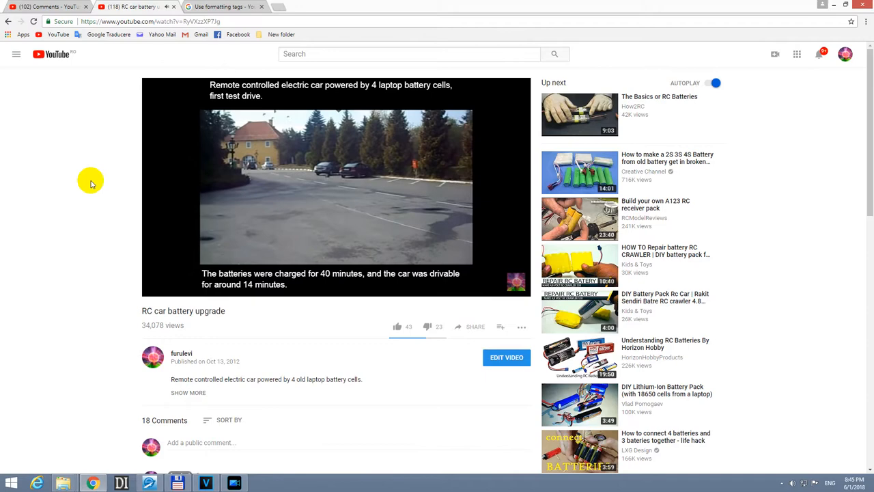
{"action": "left_click", "coordinate": [221, 7]}
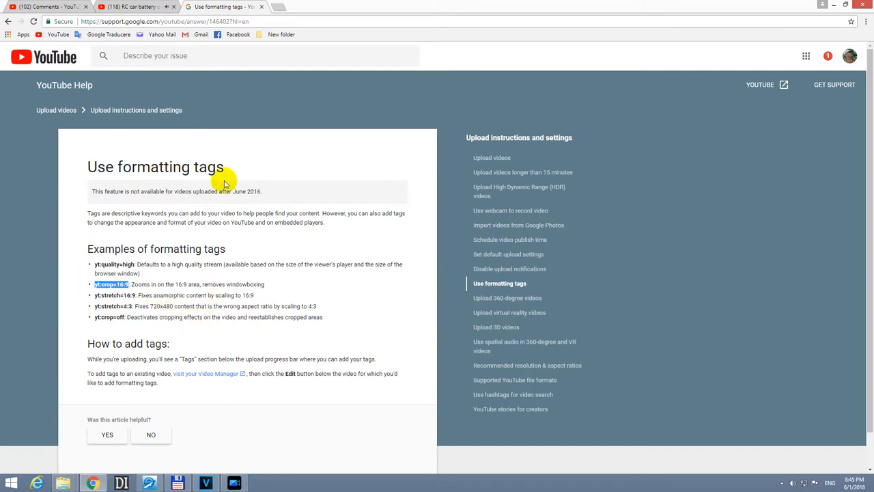
Return from the help article to the video's watch page
{"action": "left_click", "coordinate": [130, 7]}
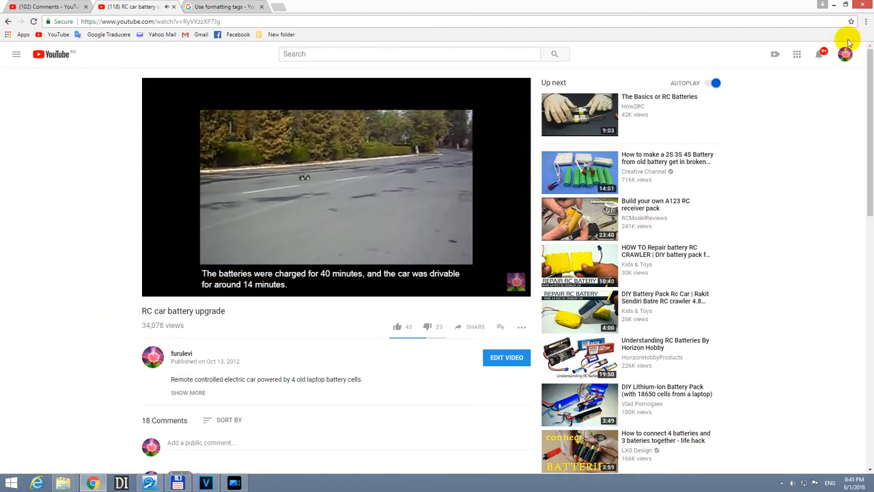
{"action": "mouse_move", "coordinate": [512, 375]}
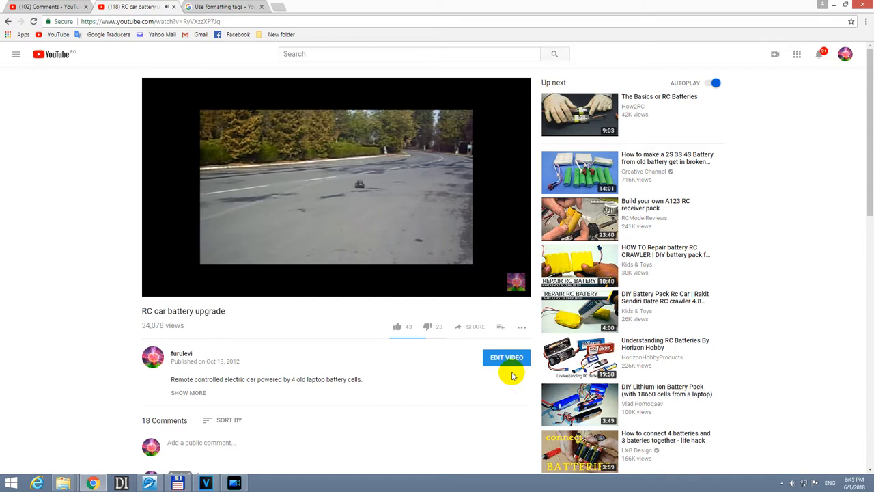
Go to the Creator Studio edit page for the RC car battery upgrade video via EDIT VIDEO
{"action": "left_click", "coordinate": [506, 358]}
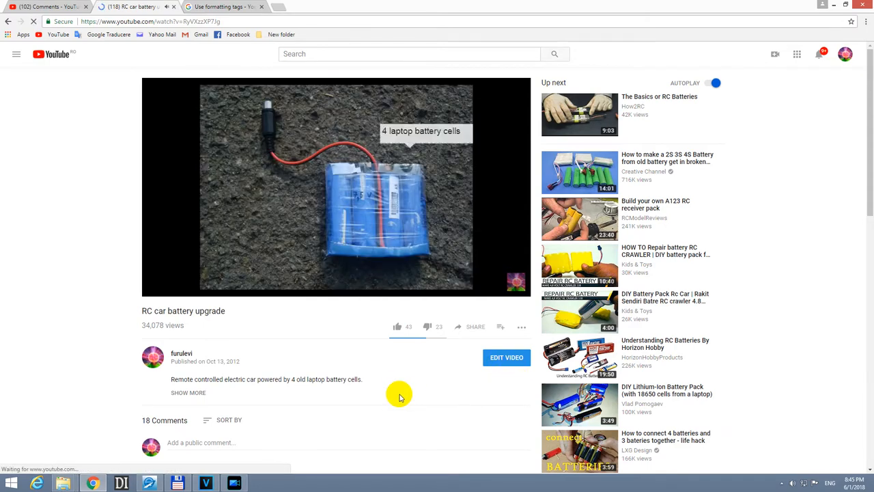
{"action": "left_click", "coordinate": [506, 358]}
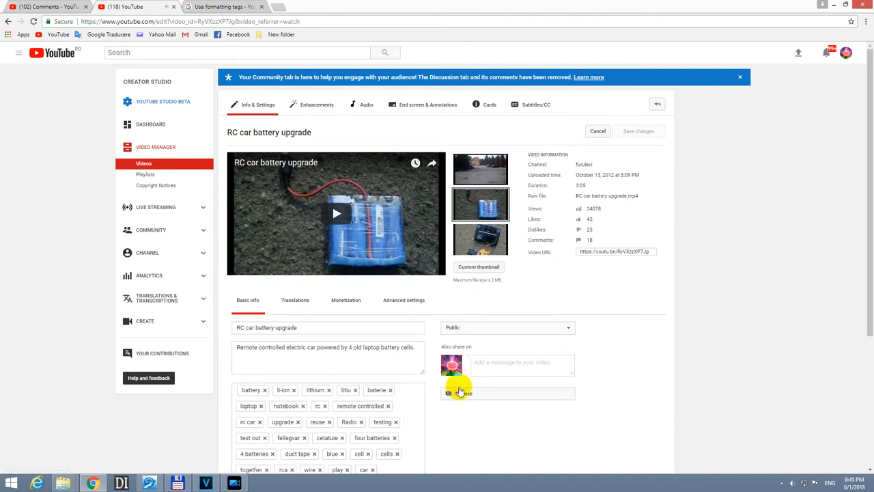
Paste yt:crop=16:9 at the end of the video's tag list via the Tags field context menu
{"action": "right_click", "coordinate": [328, 339]}
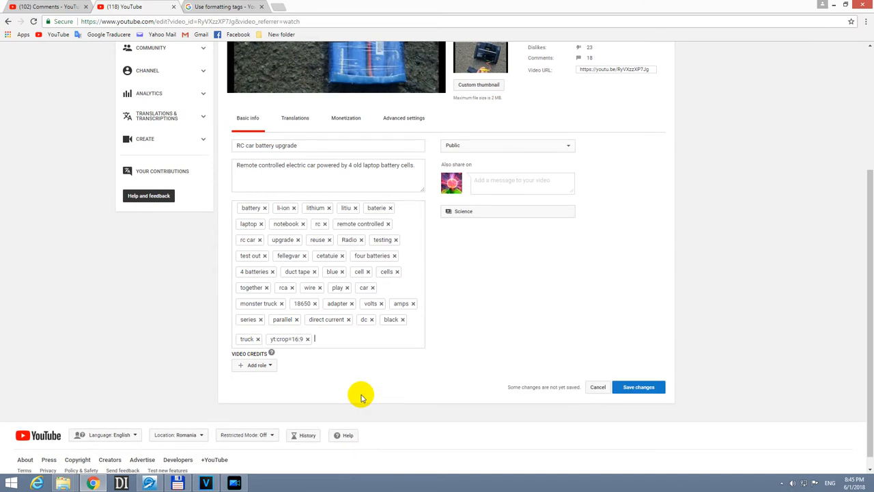
{"action": "mouse_move", "coordinate": [639, 388]}
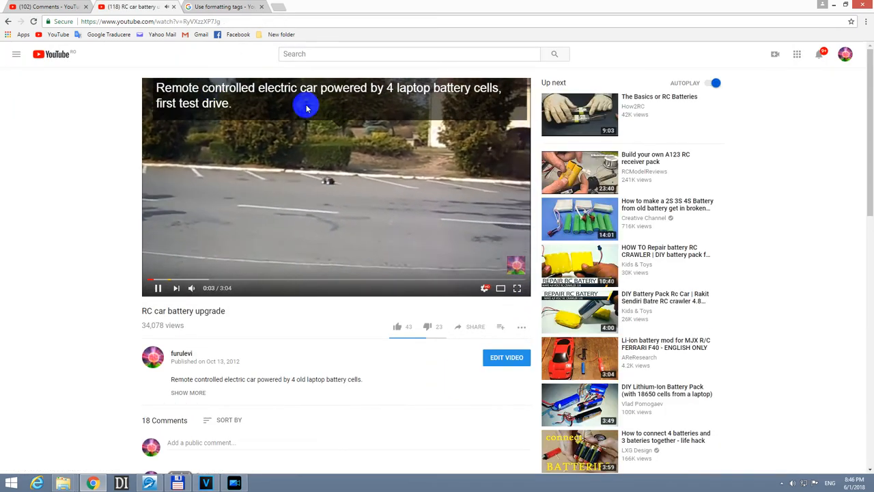
{"action": "mouse_move", "coordinate": [39, 188]}
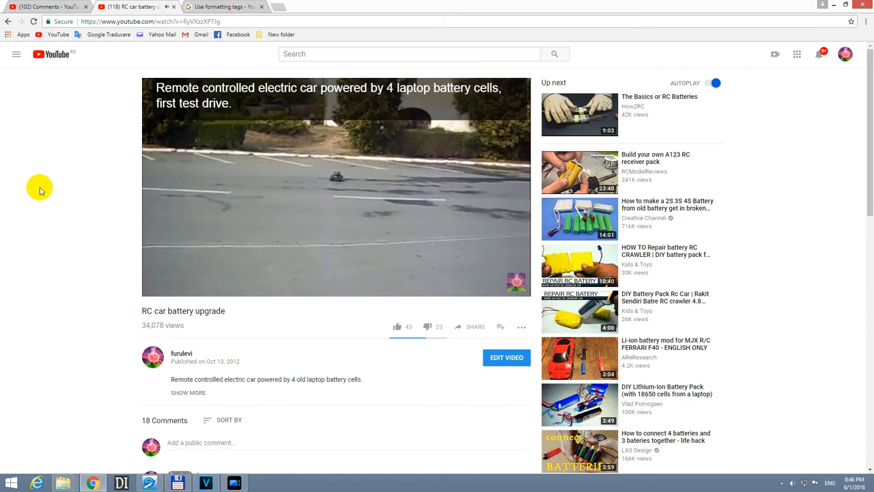